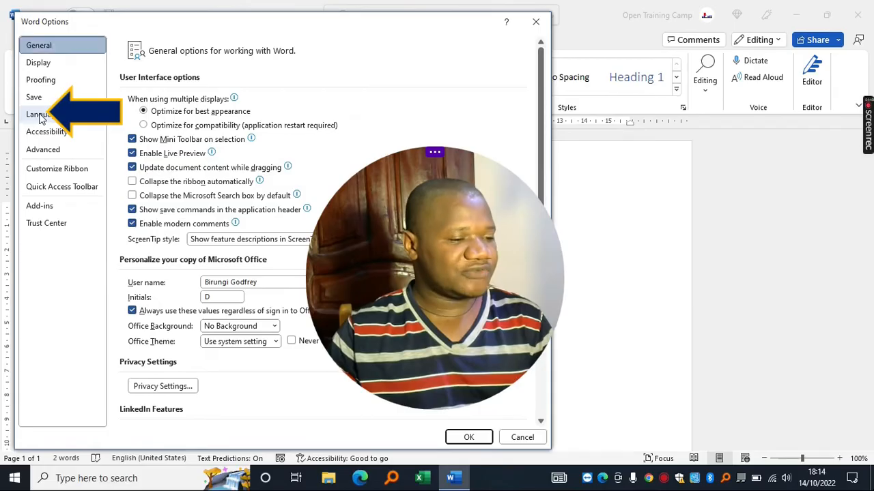
Show the Office language preferences listing English as display language and Hindi installed
click(38, 114)
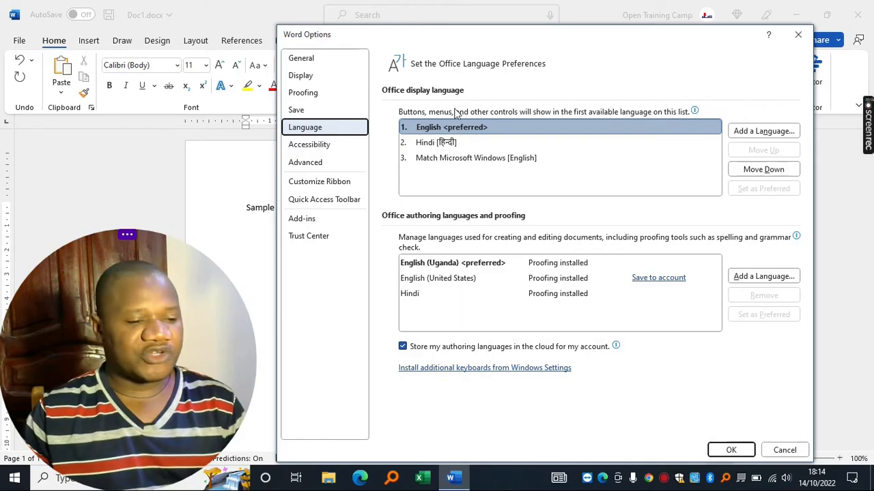
mouse_move(438, 175)
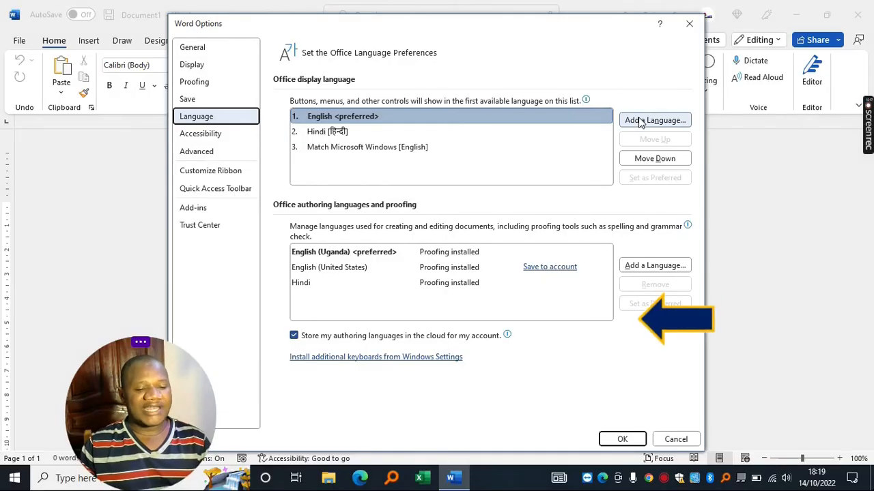
click(656, 120)
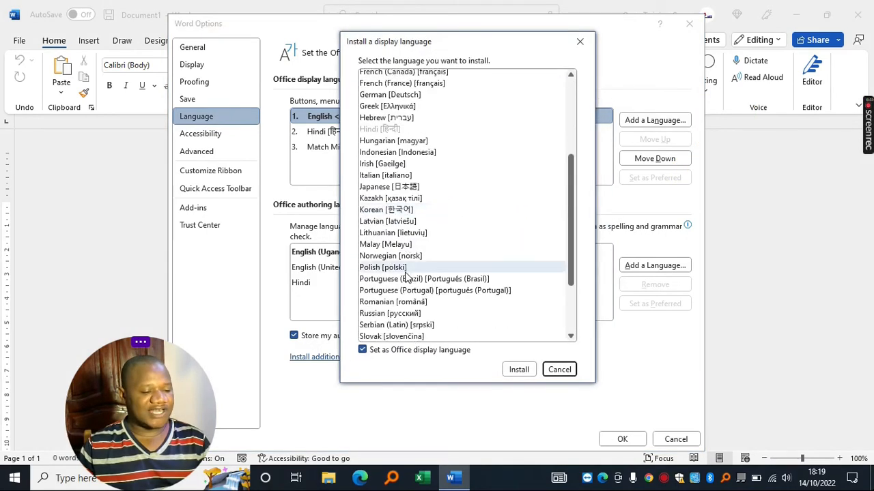
scroll(down, 3)
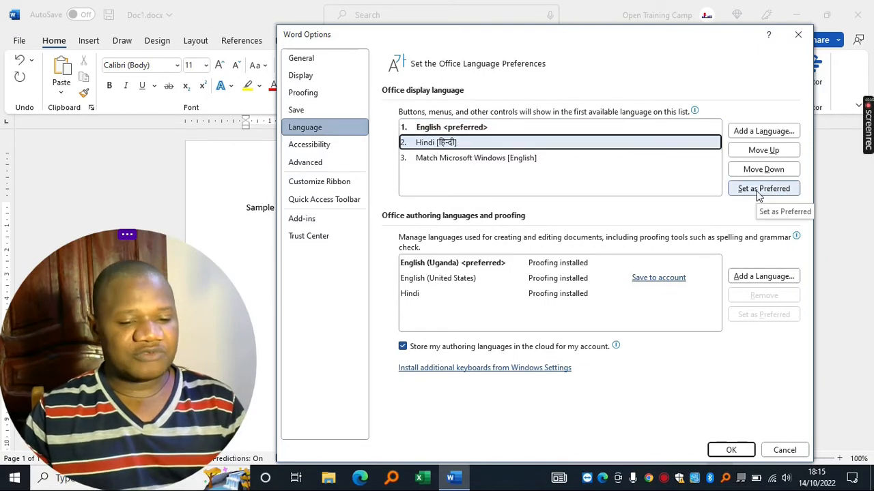
Set Hindi as the preferred Office display language and confirm the options
click(763, 189)
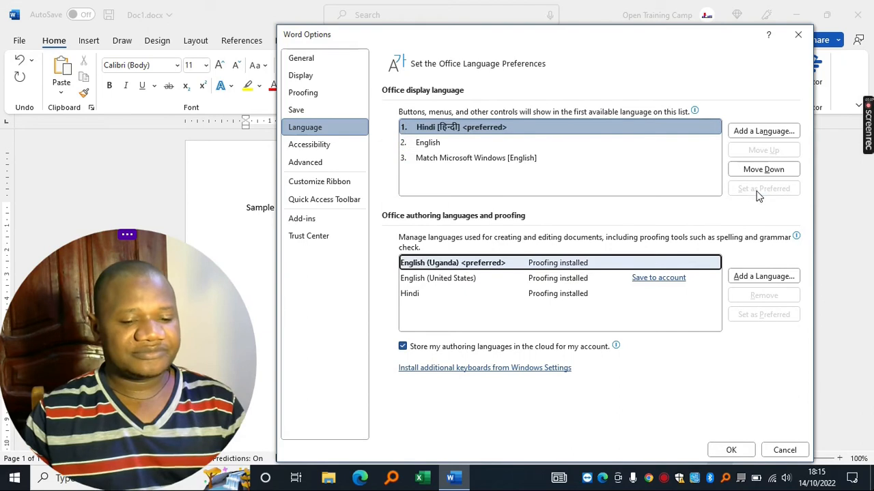
click(732, 450)
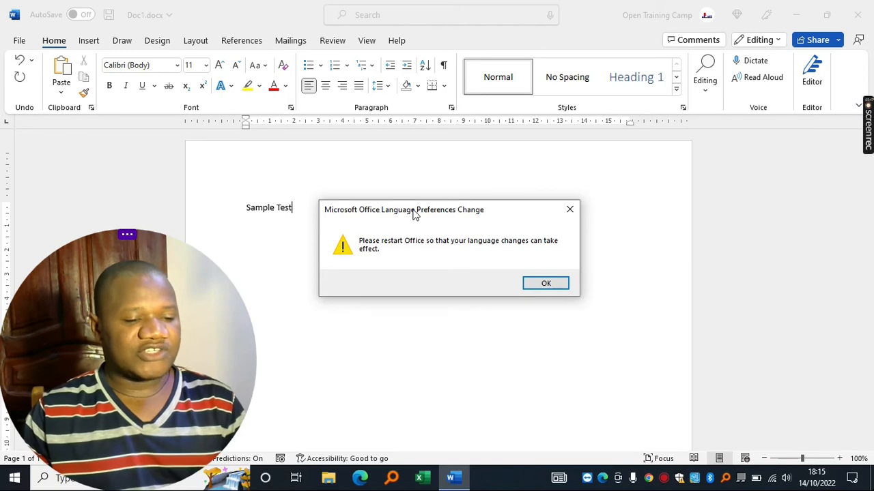
mouse_move(480, 250)
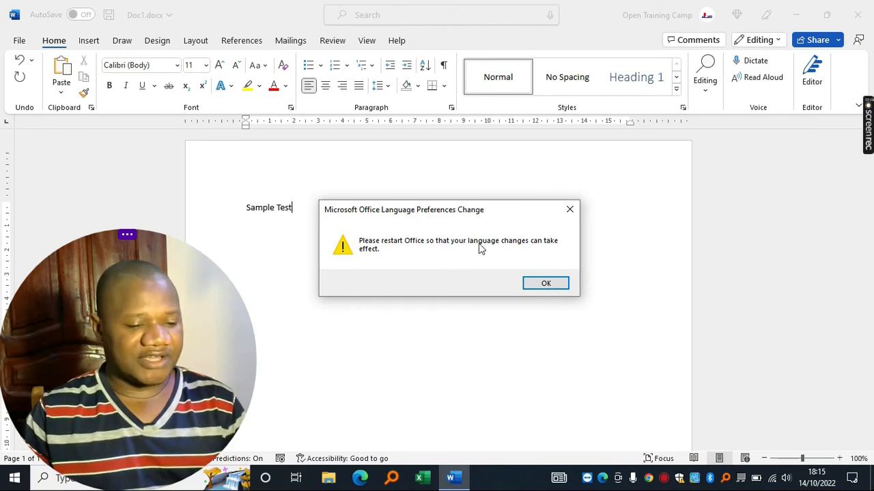
Acknowledge the restart notice and close Word without saving Doc1.docx
click(546, 283)
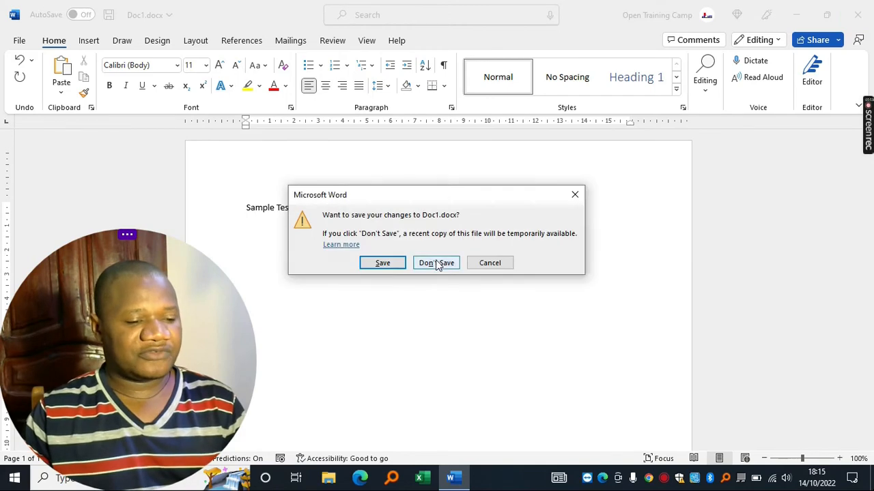
click(435, 262)
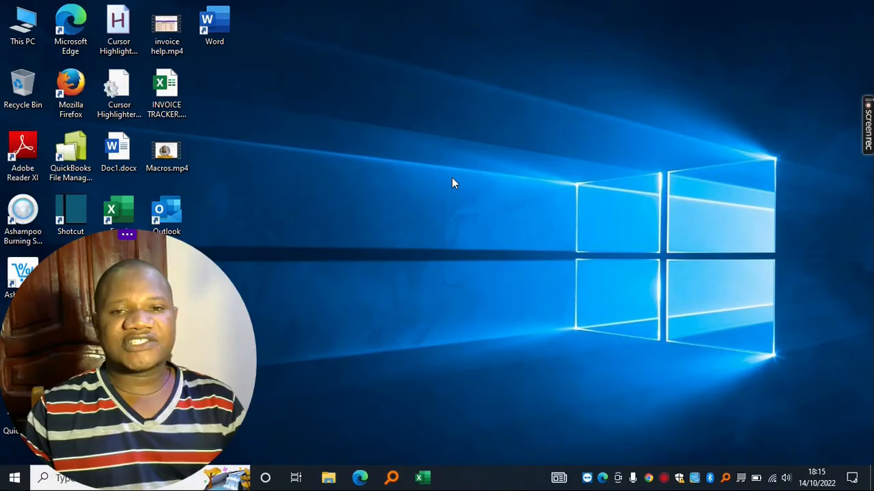
mouse_move(311, 71)
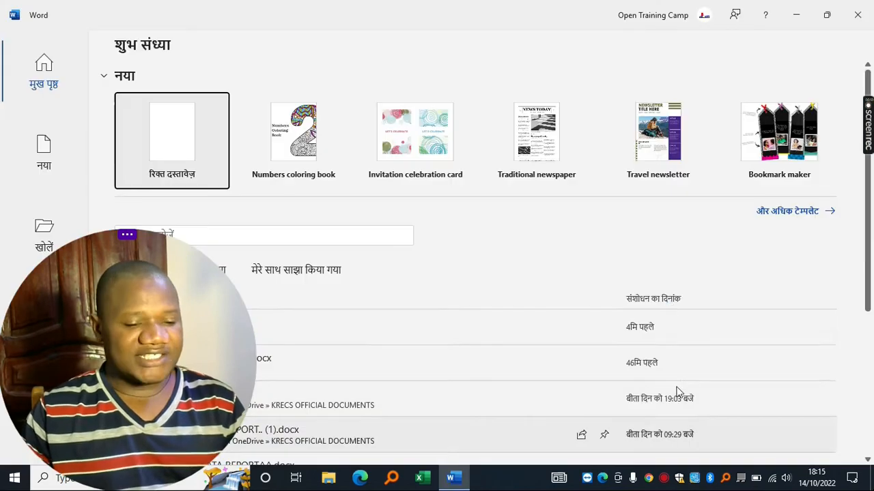
mouse_move(388, 365)
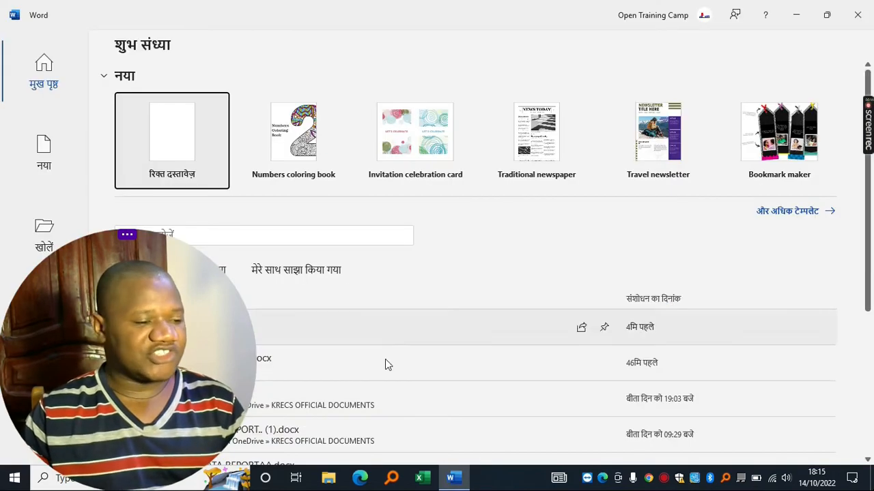
Start a new blank document from Word's Hindi start screen
click(172, 131)
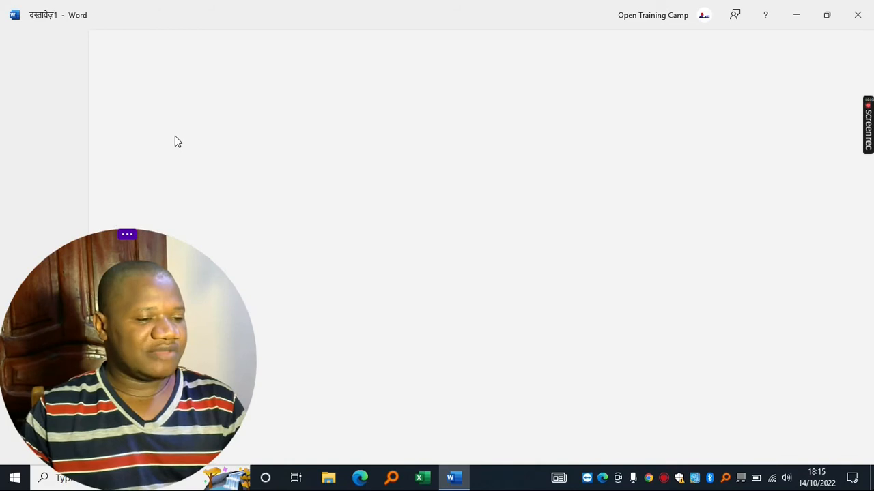